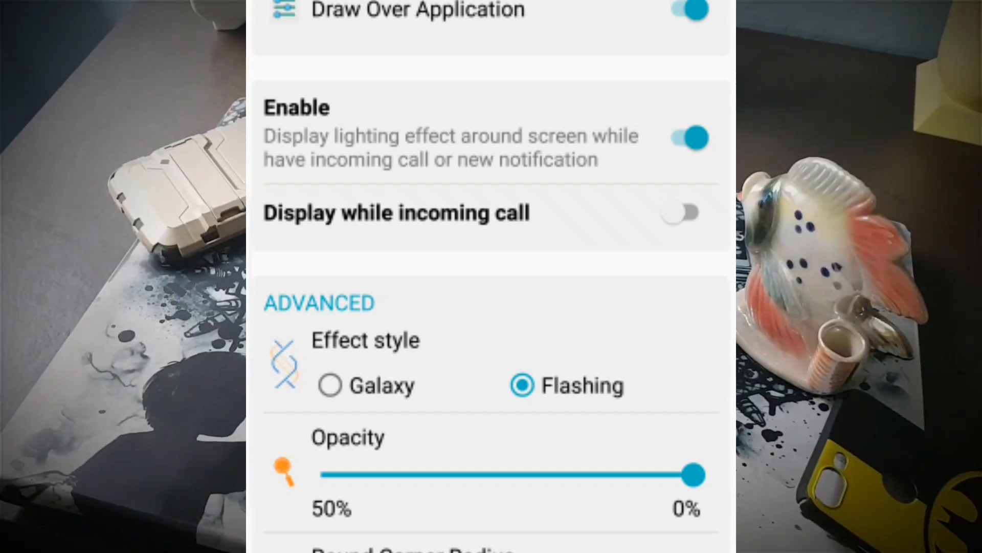
- Grant the Receive Notification permission on the Notification tab
click(682, 211)
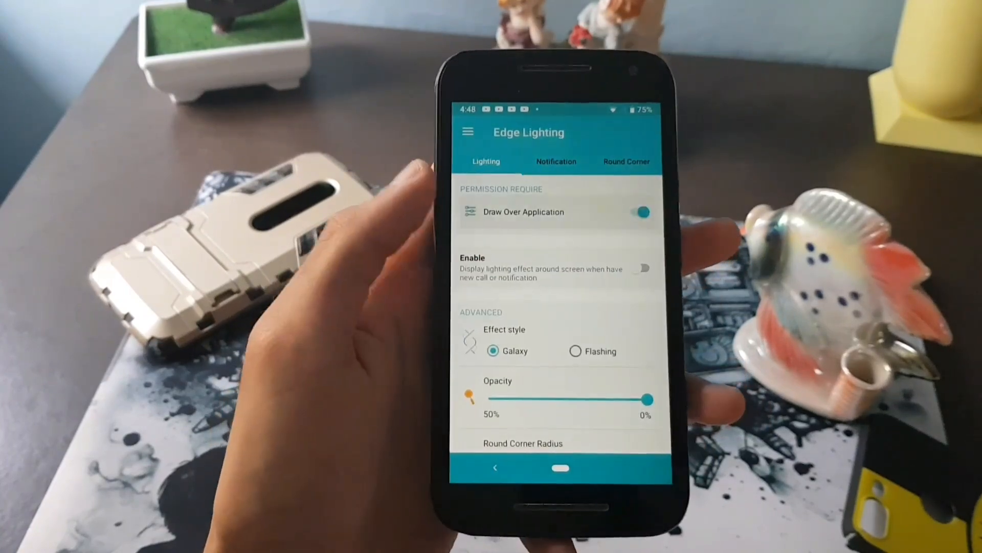
click(522, 212)
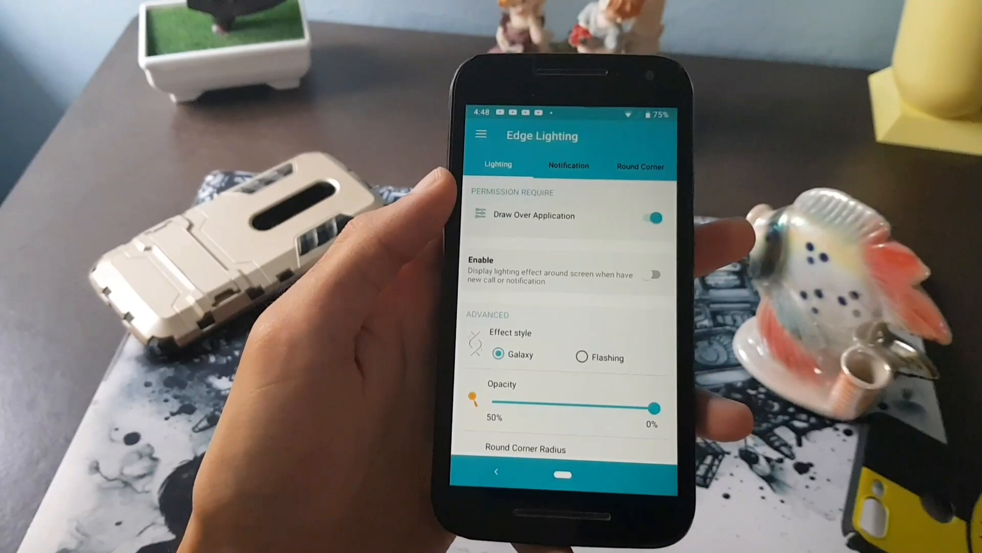
click(654, 267)
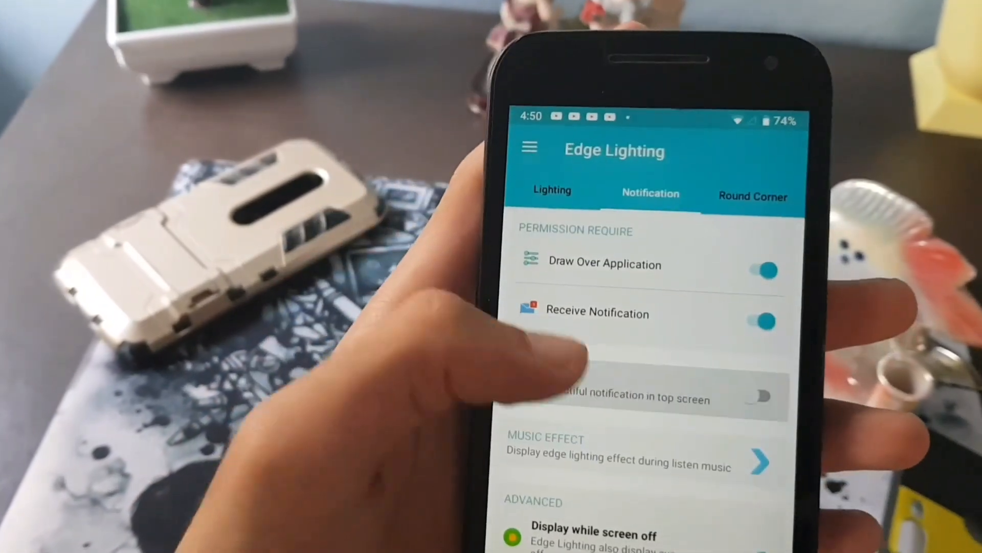
- Show the Specific Application list of apps that can display notification banners
click(762, 396)
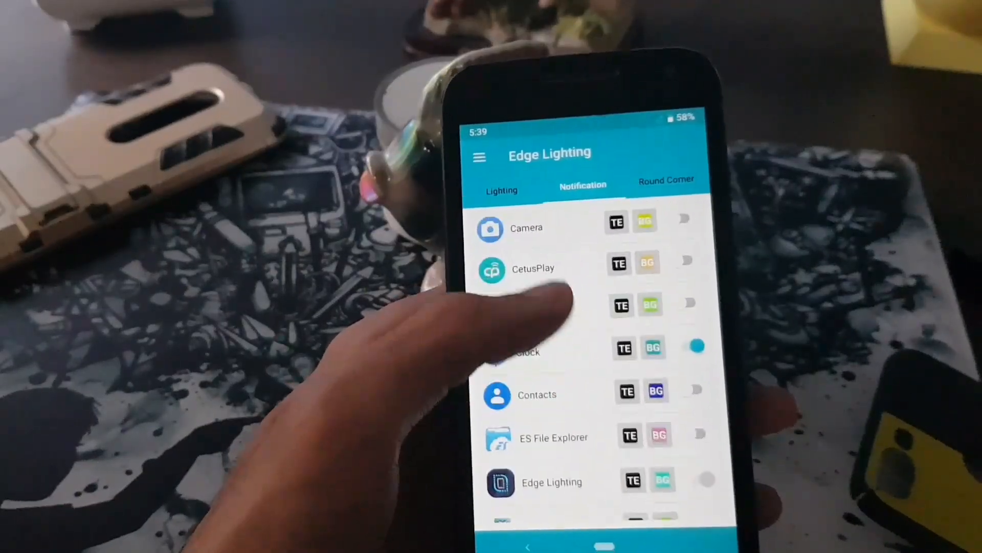
- Switch on Mix Color under Line Color in the lighting settings
scroll(down, 3)
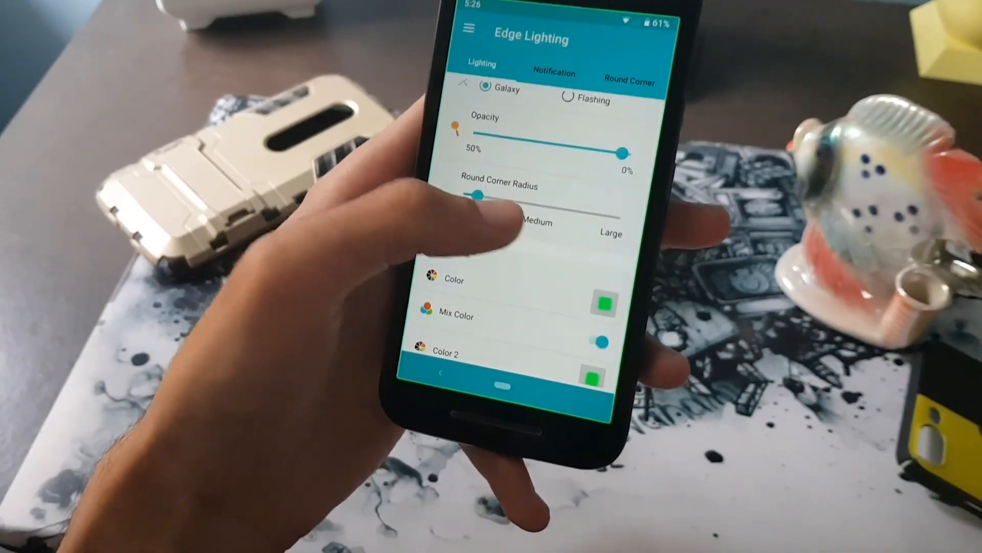
- Choose green as the edge lighting colour from the colour swatch
click(603, 304)
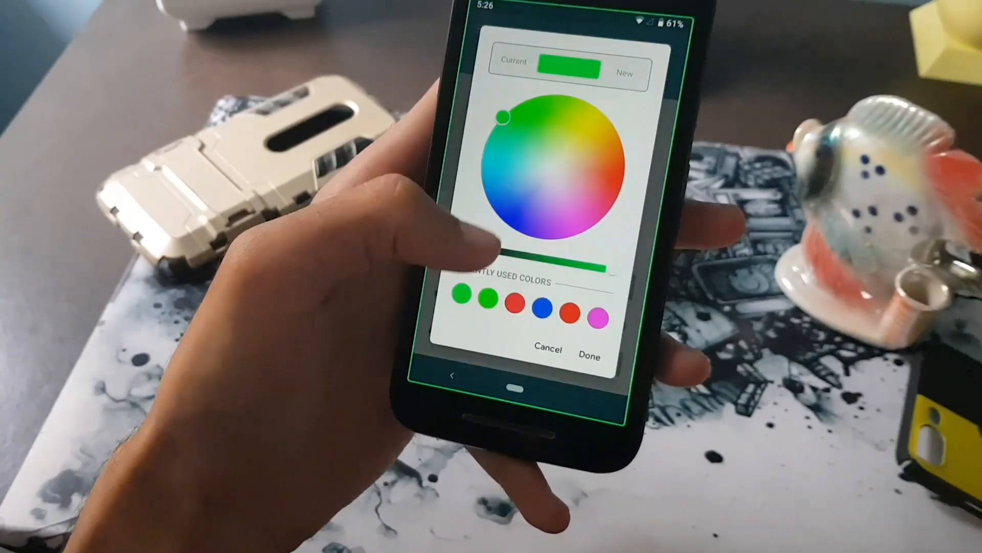
click(588, 349)
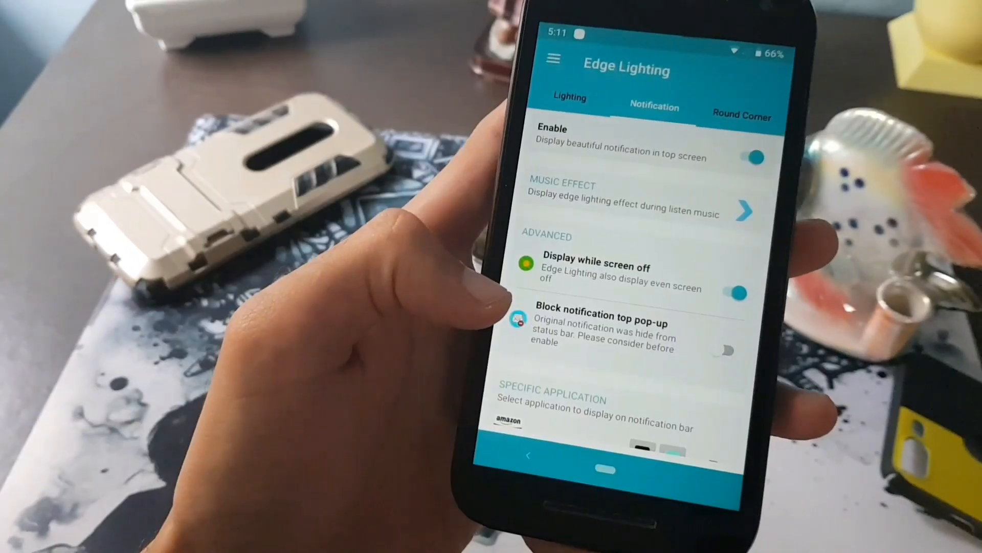
- Select the Flashing effect style in place of Galaxy
scroll(down, 3)
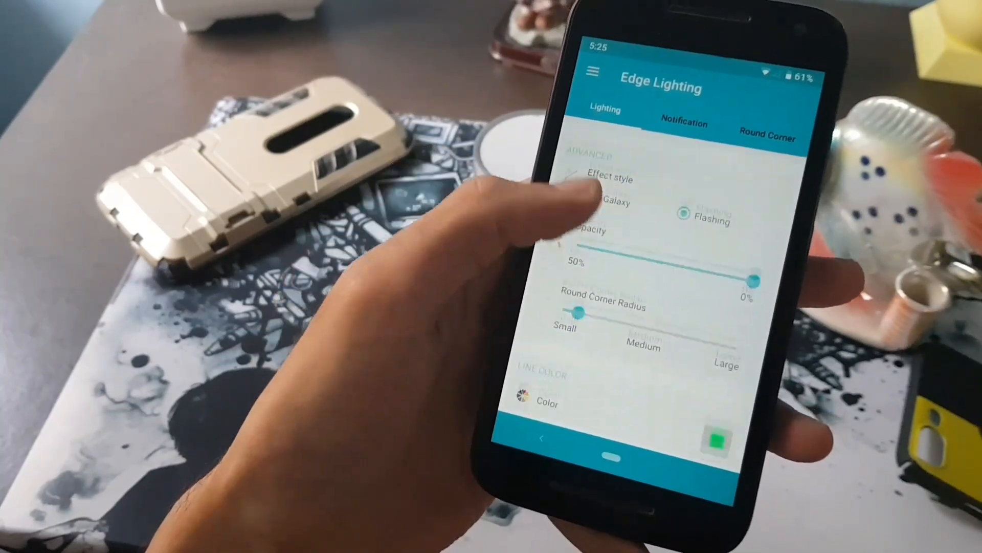
- Lower the lighting opacity toward 50% and preview the edge glow with a test notification
scroll(down, 3)
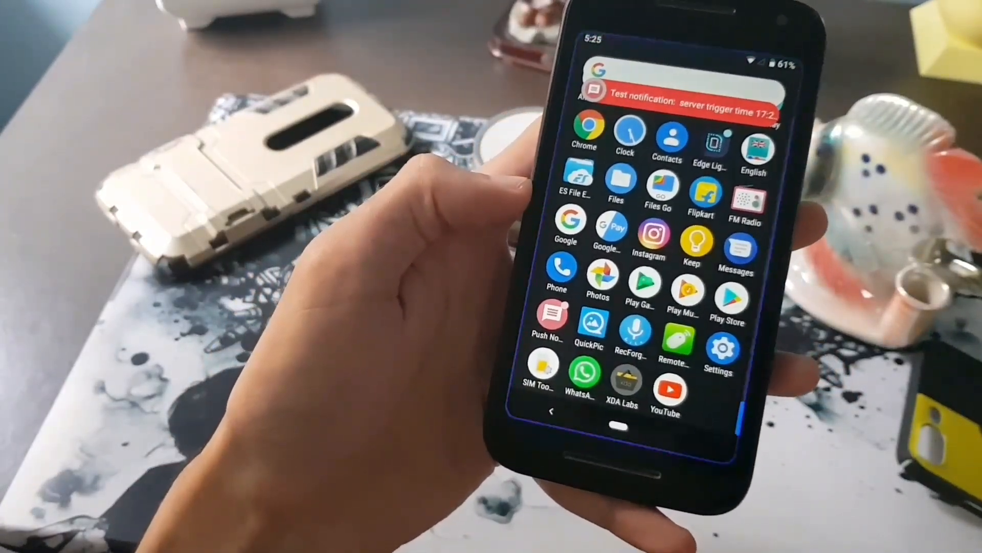
click(709, 133)
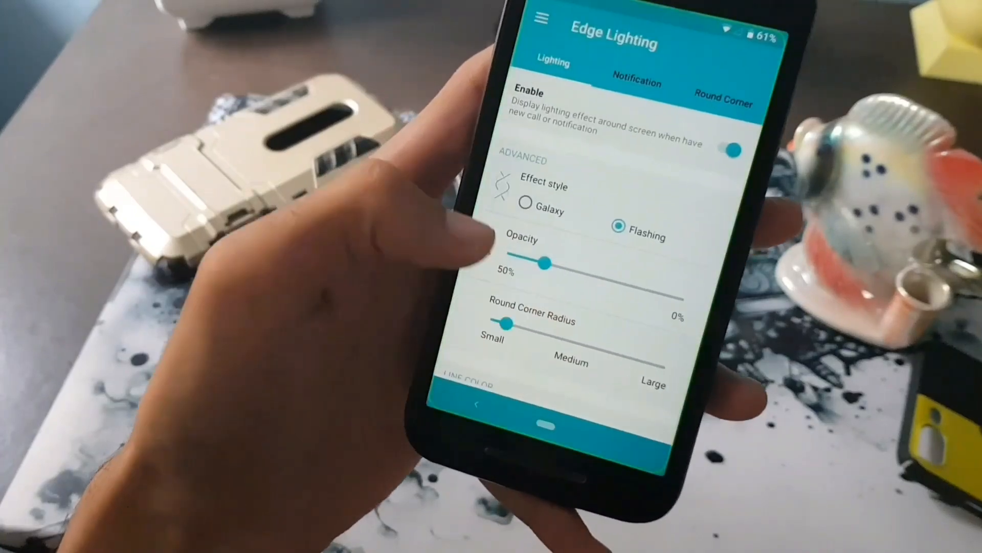